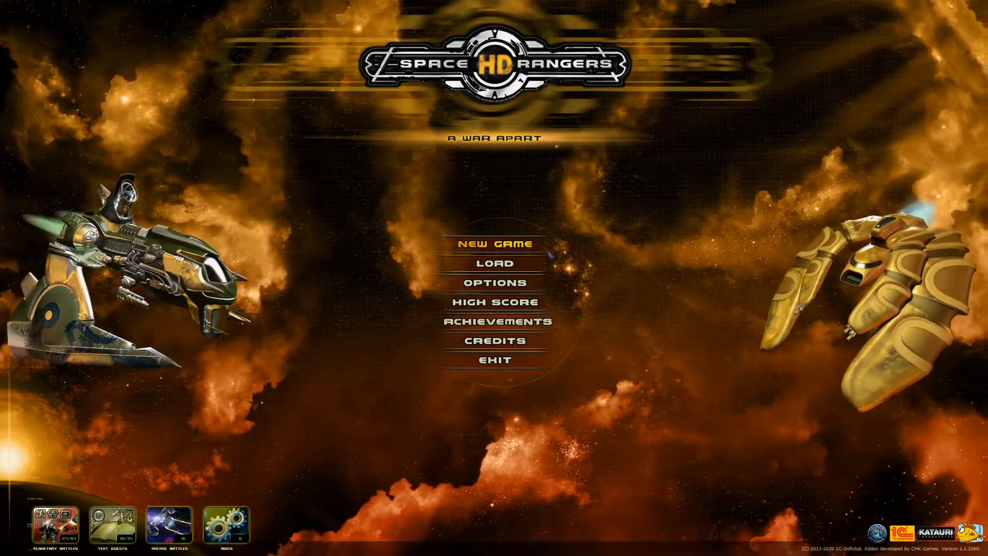
- Start a new game from the main menu, reaching the ranger creation screen
left_click(494, 244)
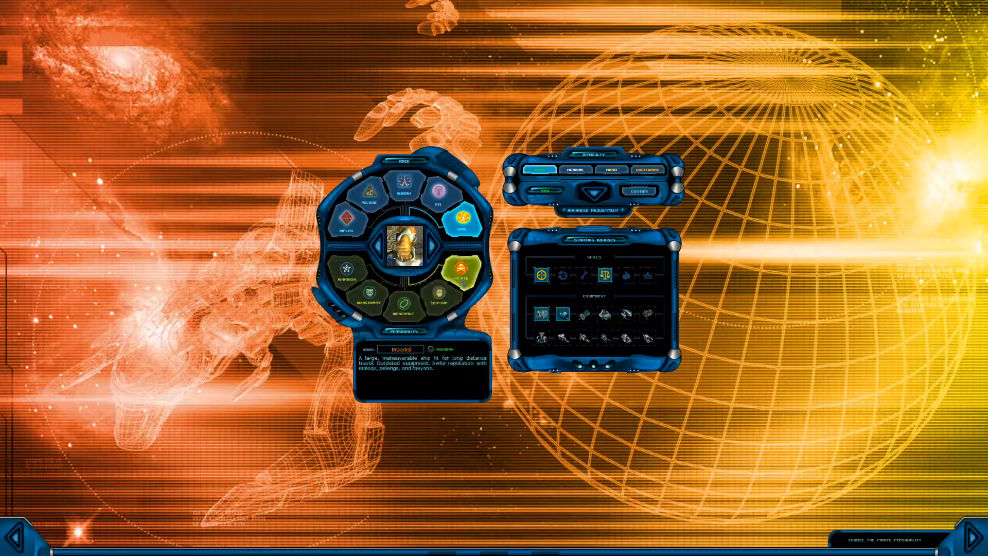
- Confirm the chosen race, personality and difficulty to begin play and reach a planet's Goods shop
left_click(434, 302)
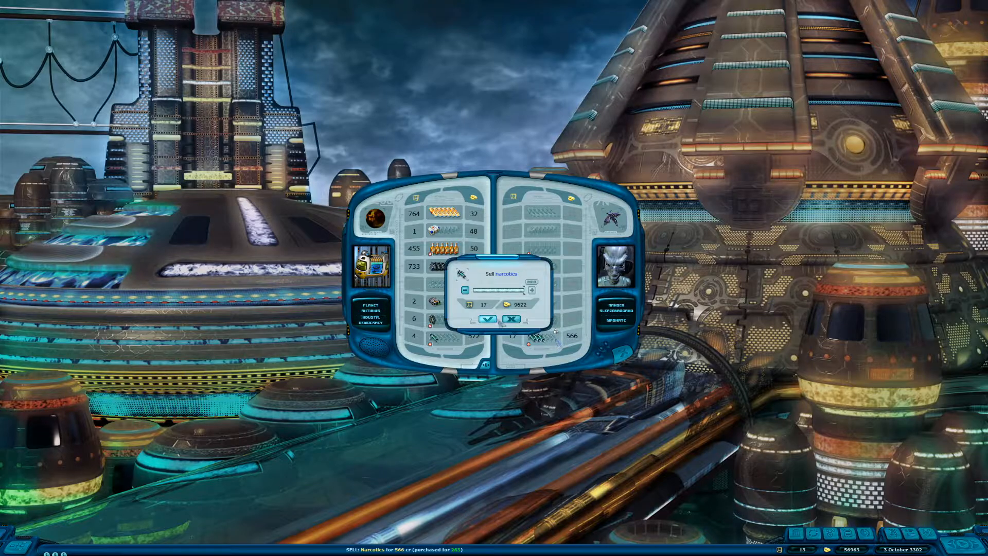
- Sell all 17 narcotics and accept the contraband deal despite the reputation hit
left_click(487, 318)
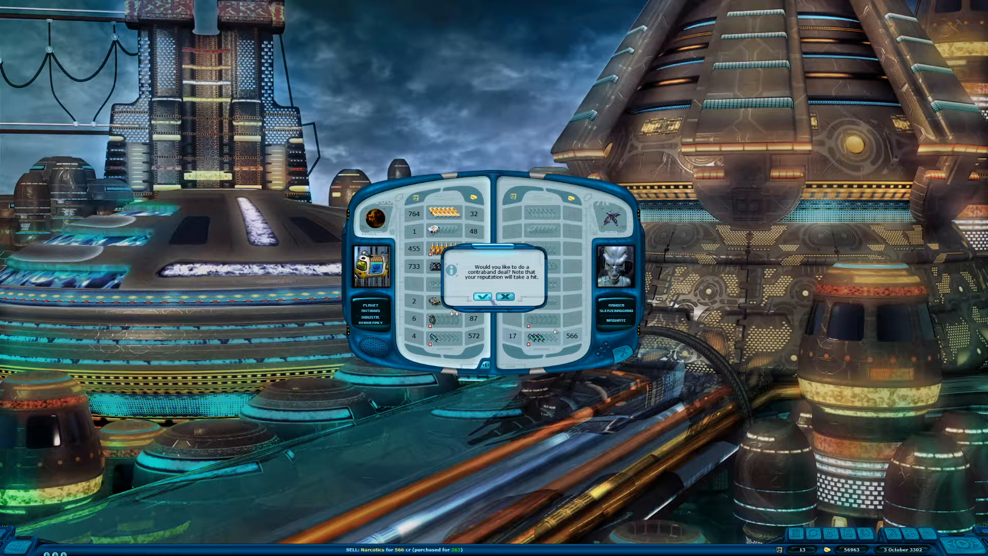
left_click(483, 297)
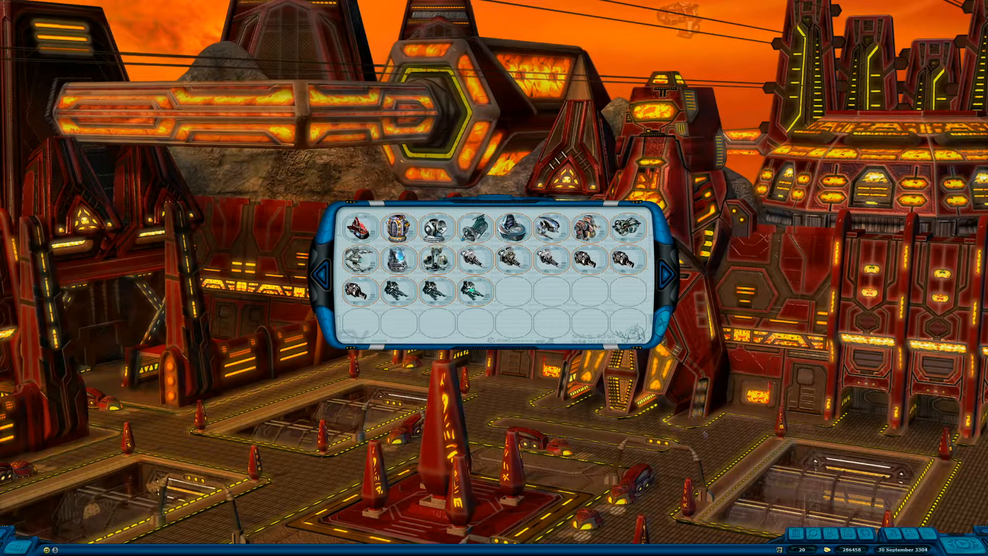
mouse_move(479, 296)
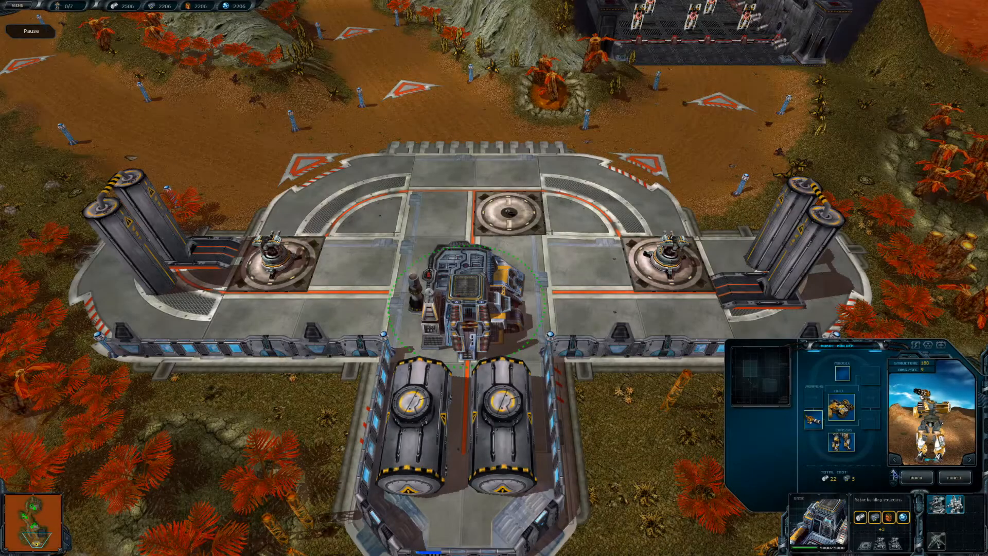
- Fit the new combat robot's weapon slot with a Laser from the weapon list
left_click(810, 419)
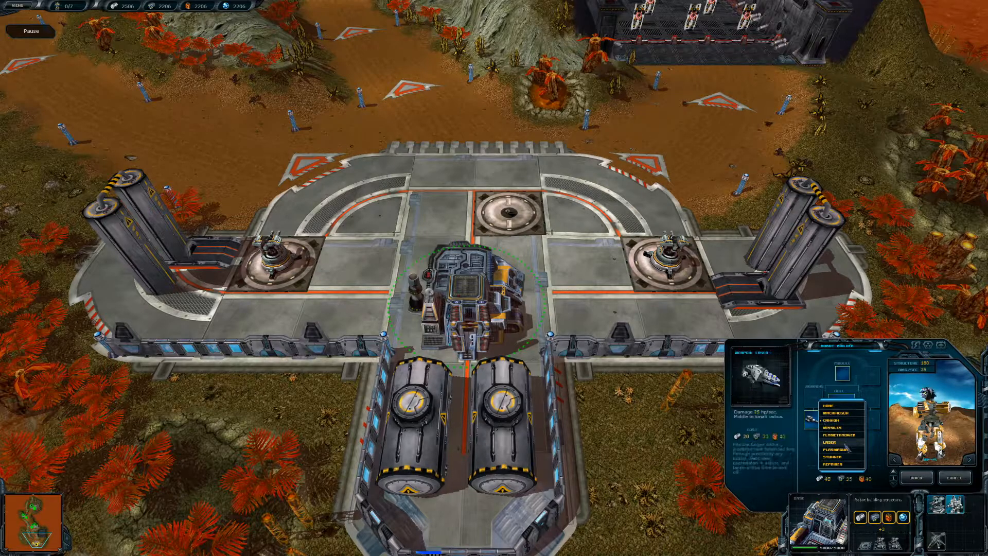
left_click(832, 446)
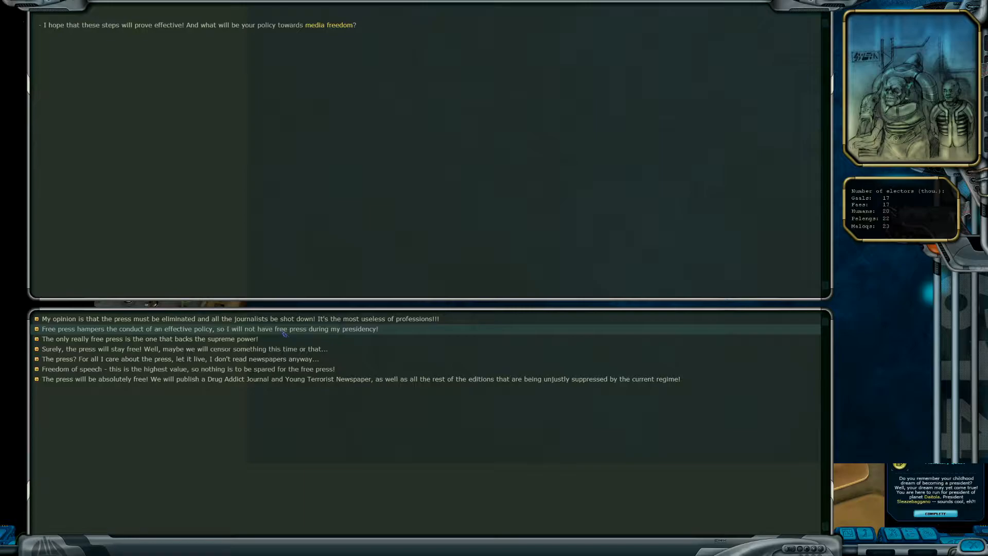
mouse_move(292, 339)
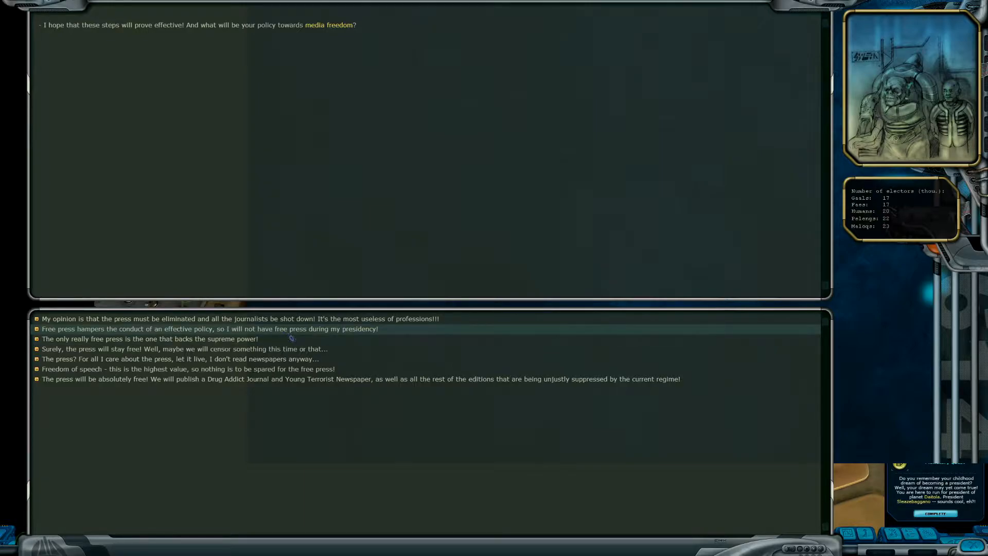
mouse_move(376, 334)
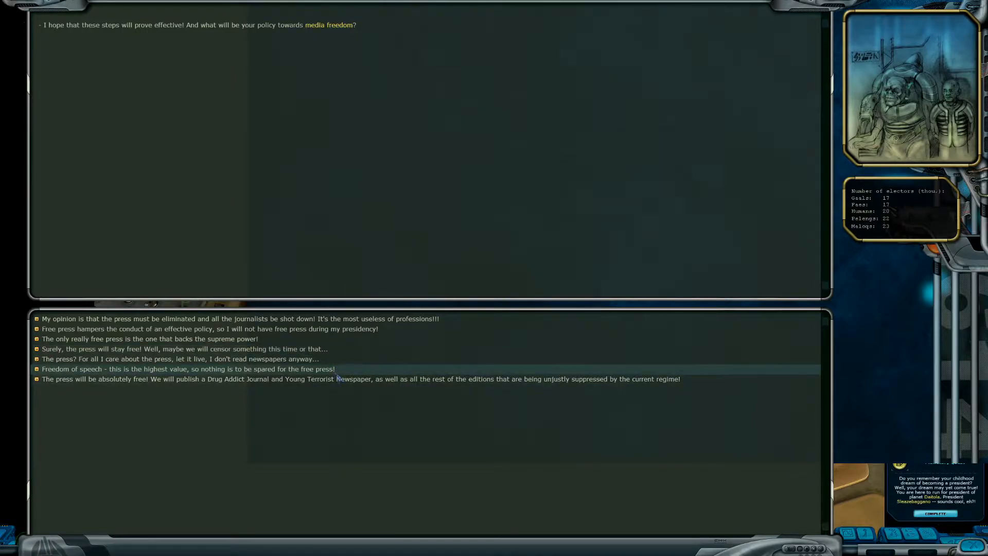
mouse_move(341, 379)
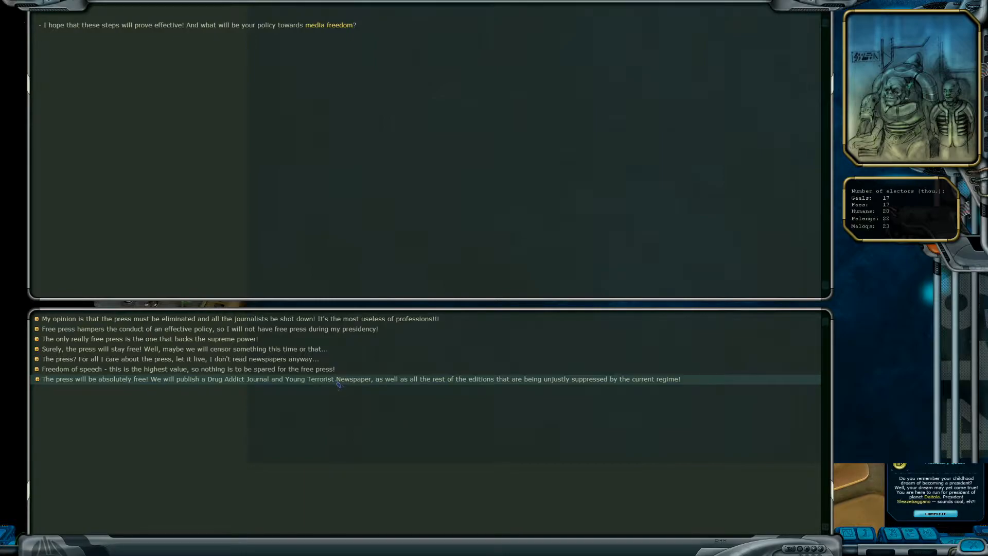
- Answer 'The press will be absolutely free!' in the election quest
left_click(359, 379)
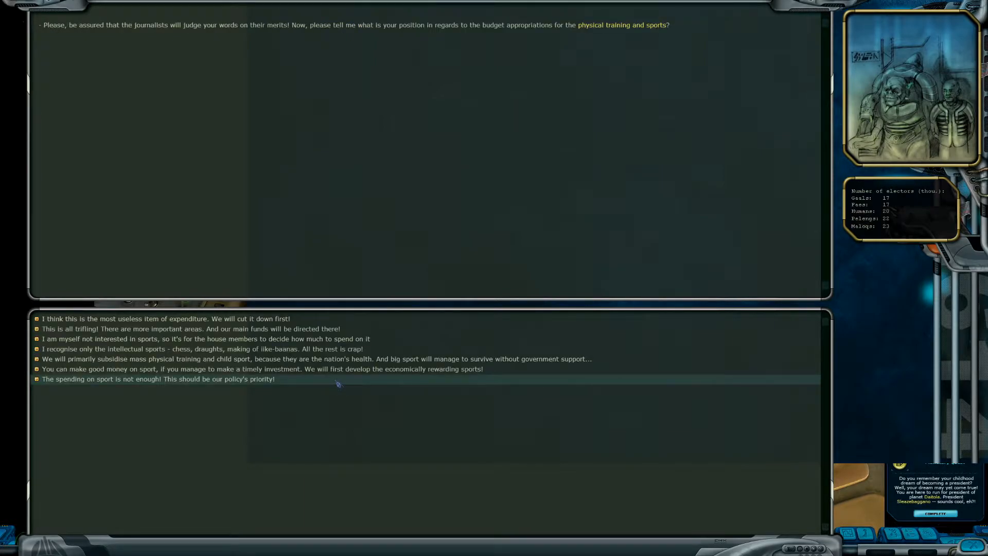
mouse_move(402, 317)
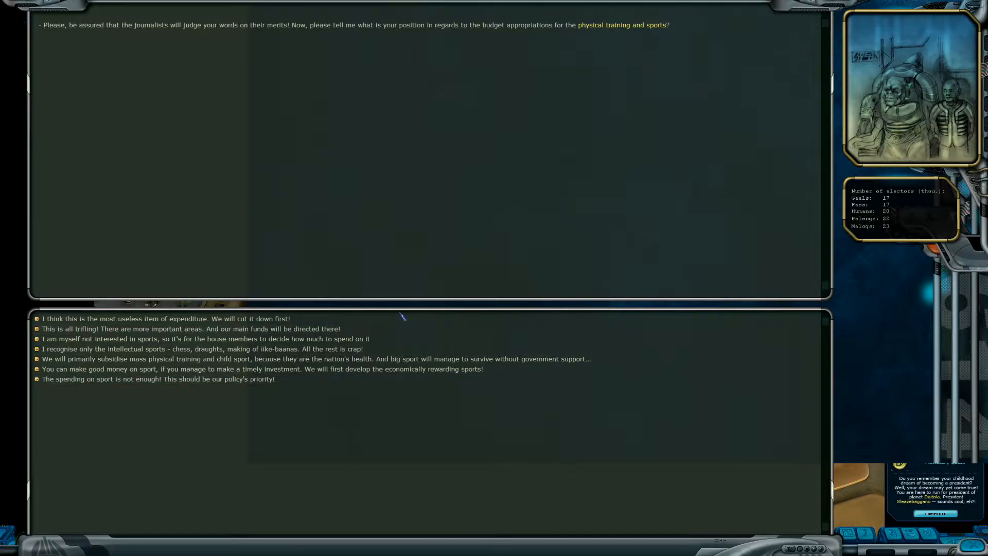
mouse_move(399, 317)
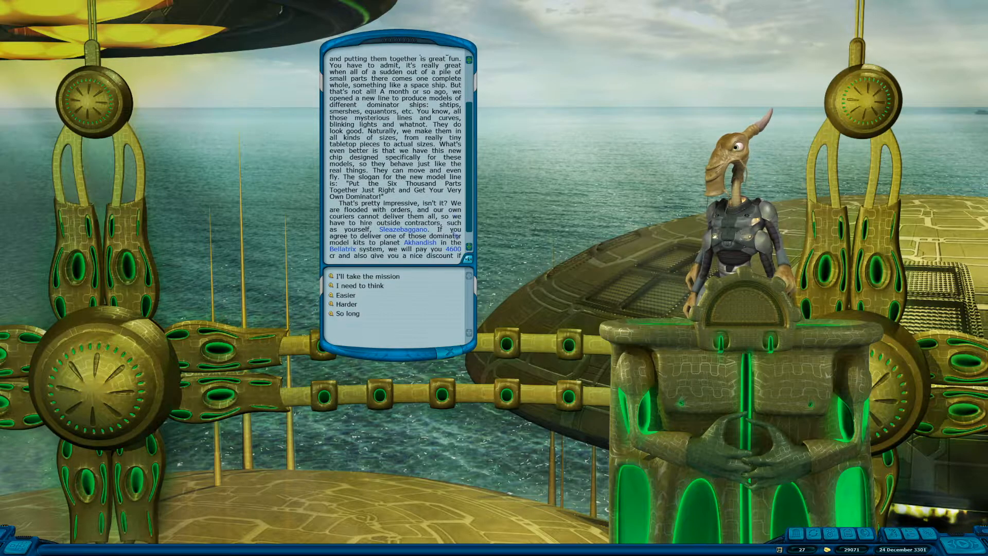
- Scroll through the official's mission text about delivering dominator model kits to Akhandish
scroll("down", 3)
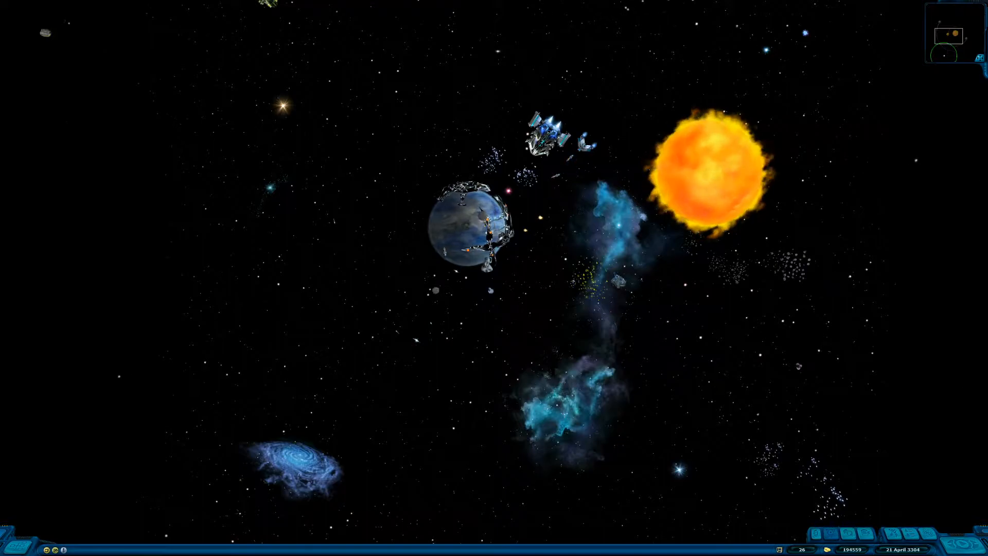
- Set the ship's course through space near the blue planet
left_click(471, 227)
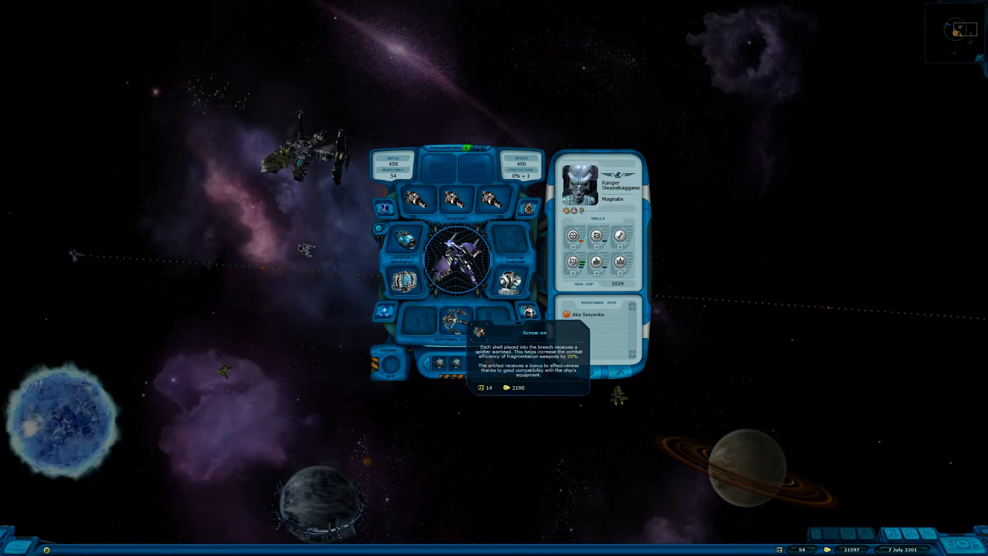
- Inspect the Screw-on artifact in the ship's equipment panel
left_click(453, 200)
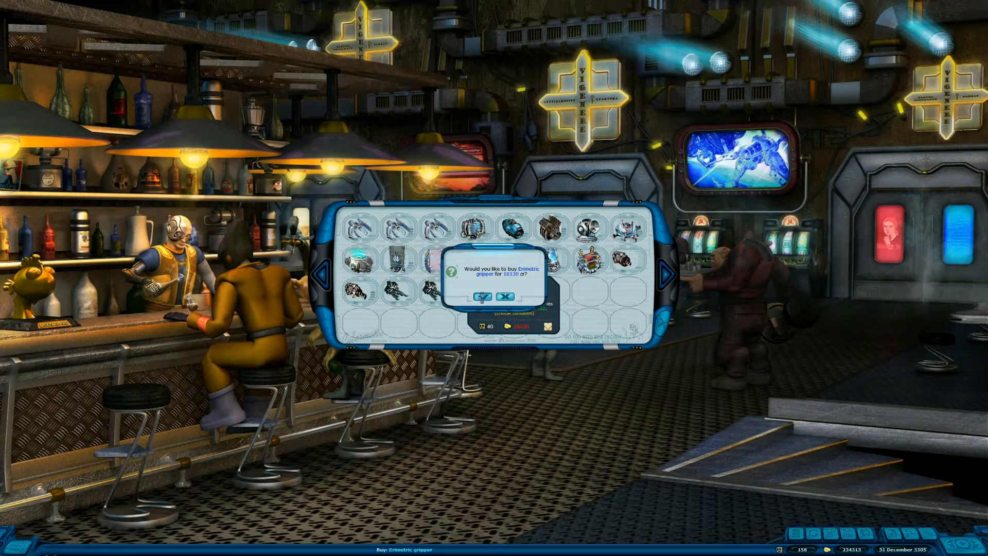
- Confirm buying the Ermetric gripper for 18130 credits
left_click(482, 296)
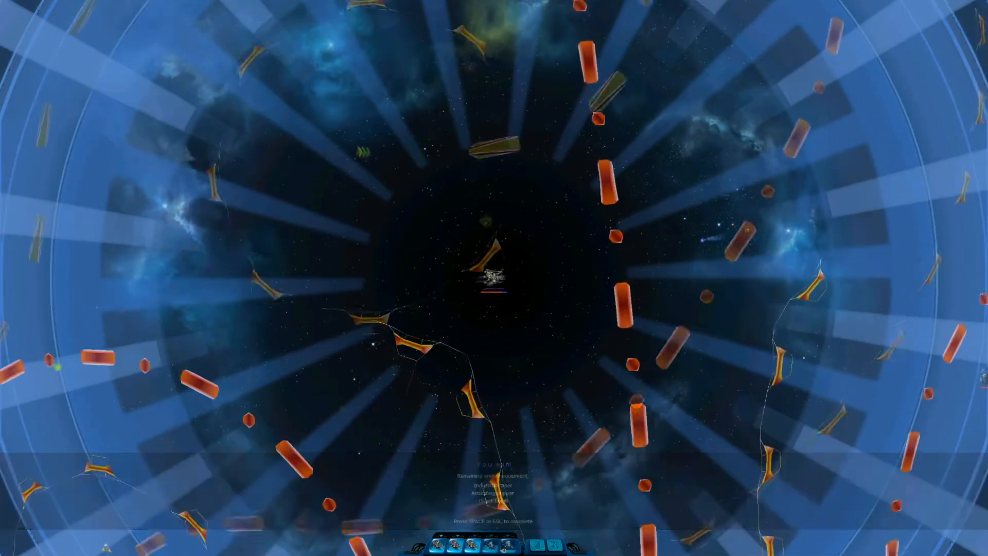
- Dismiss the black hole briefing and begin the arcade battle
key("space")
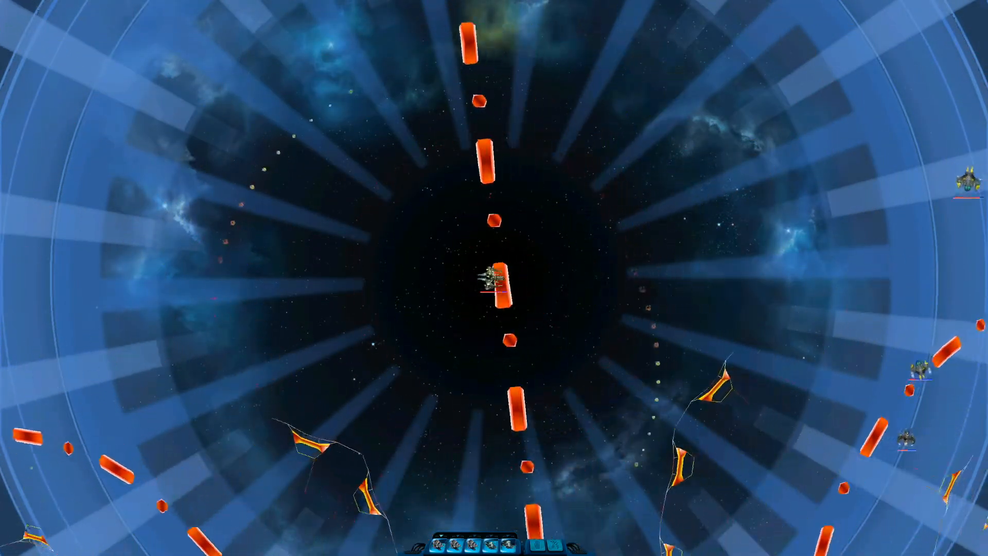